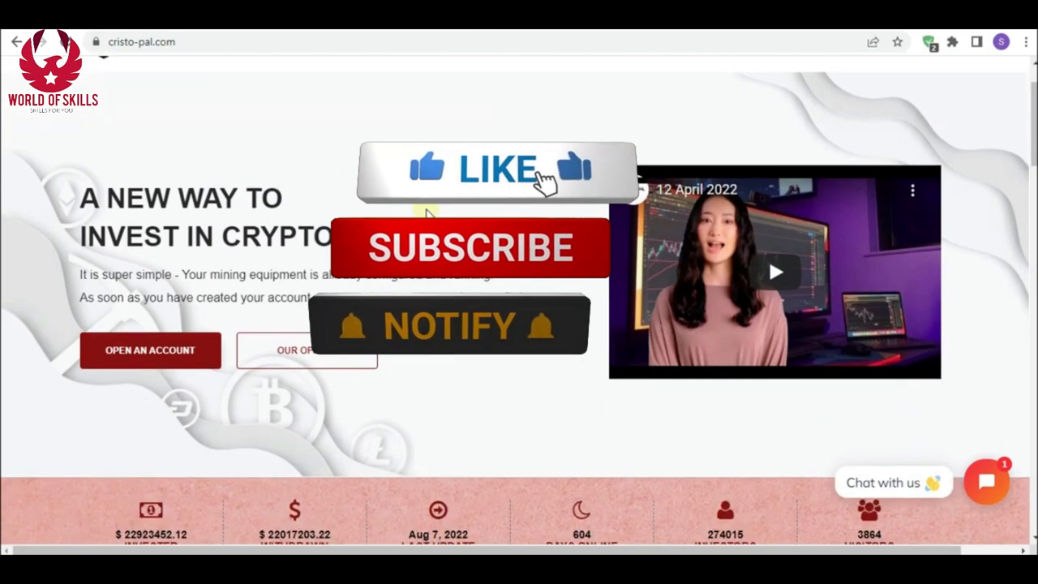
Browse the home page mission text and begin a new account from Open An Account
scroll(down, 3)
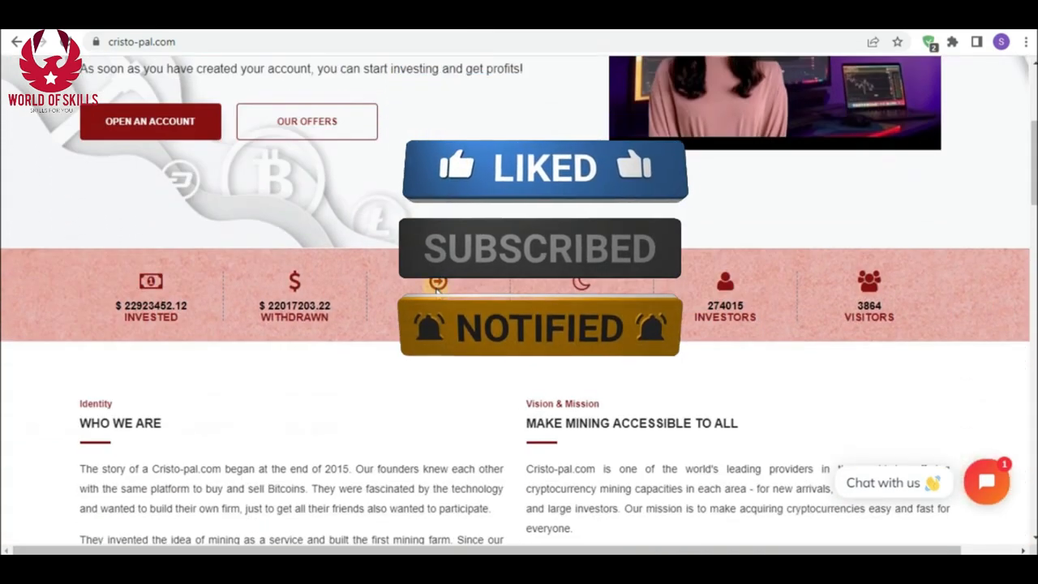
scroll(down, 3)
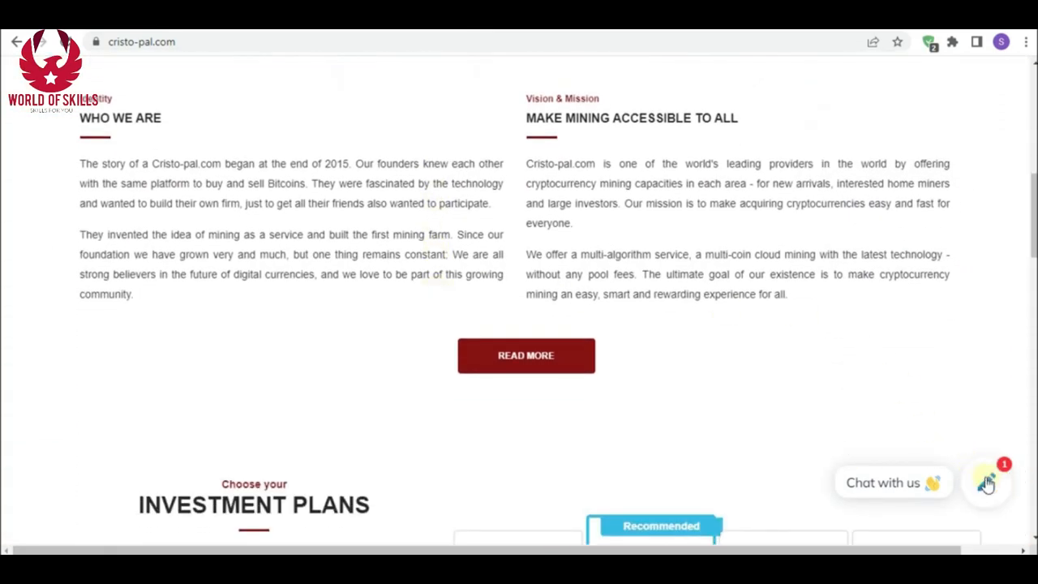
double_click(549, 162)
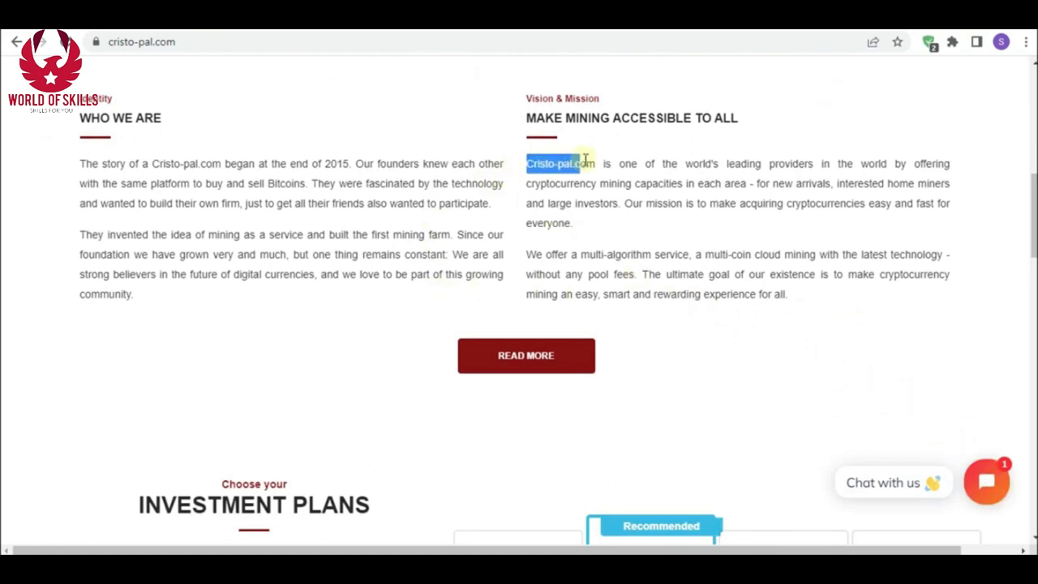
scroll(down, 3)
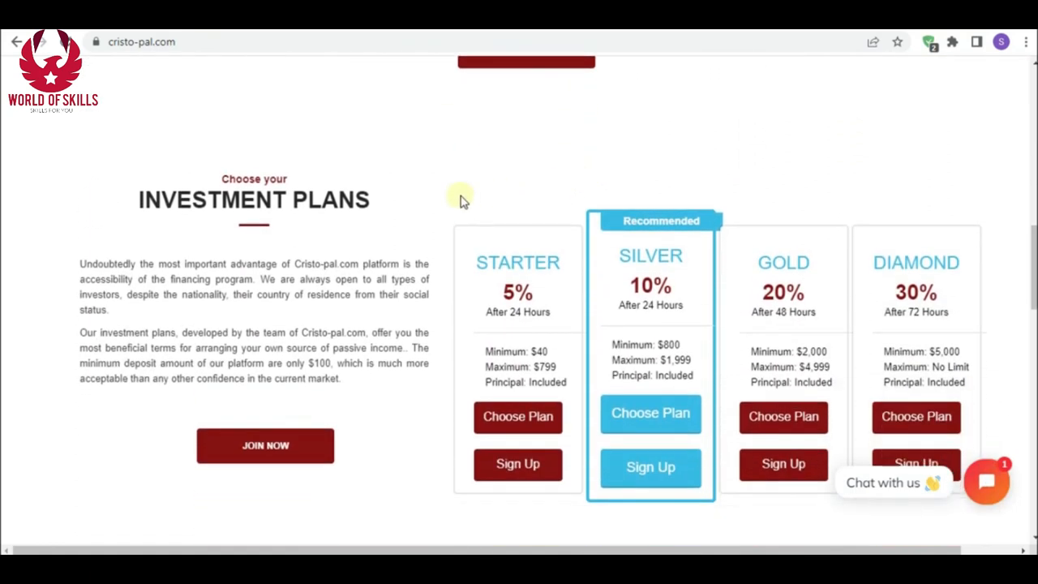
mouse_move(557, 260)
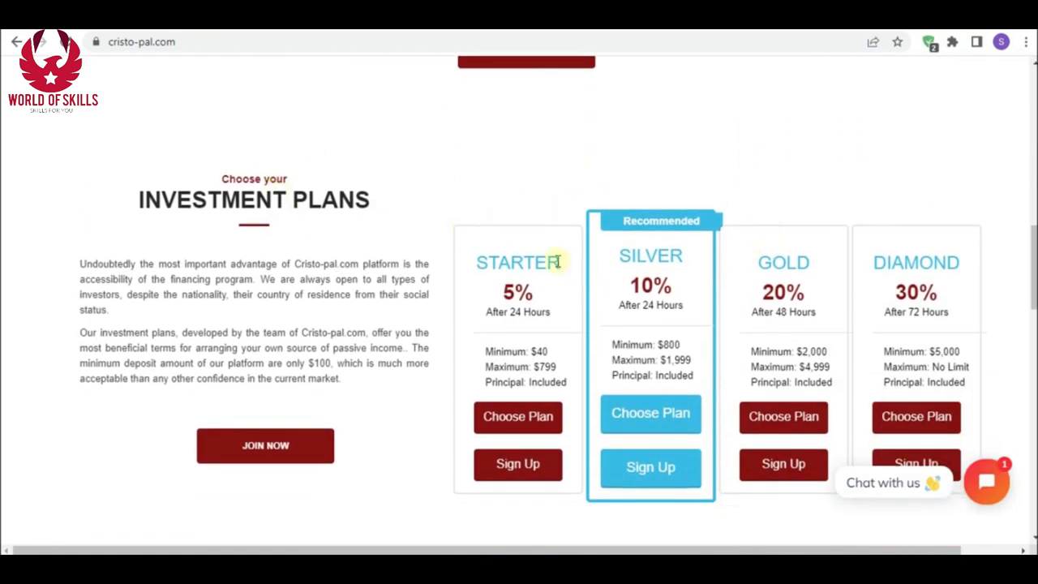
mouse_move(515, 317)
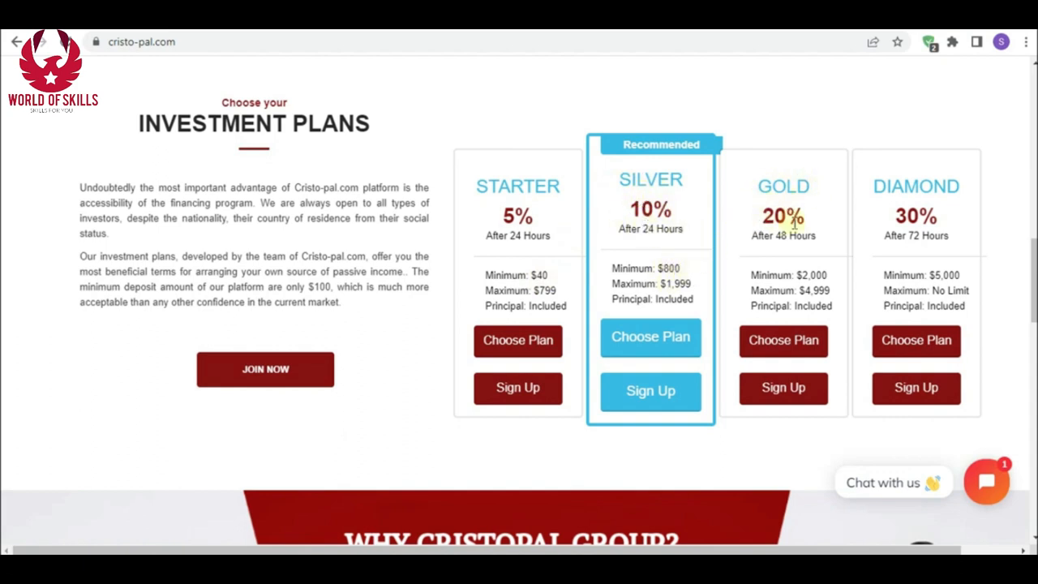
mouse_move(825, 265)
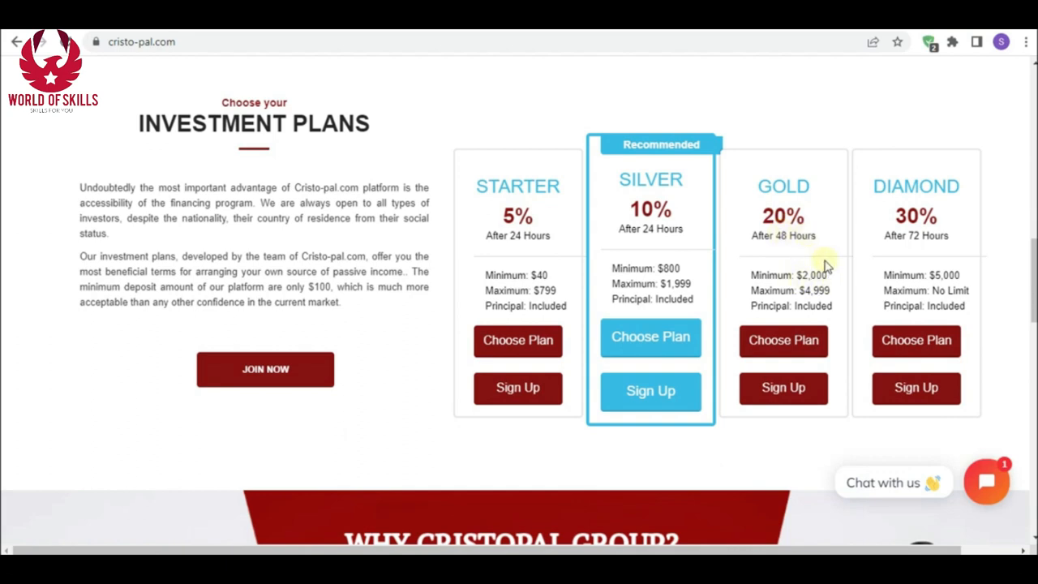
mouse_move(915, 201)
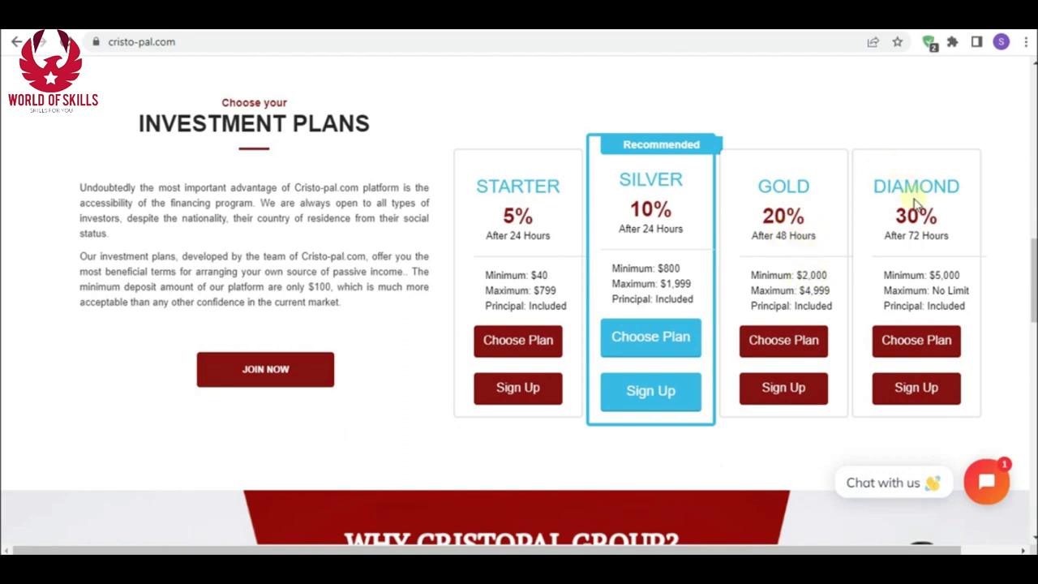
mouse_move(932, 243)
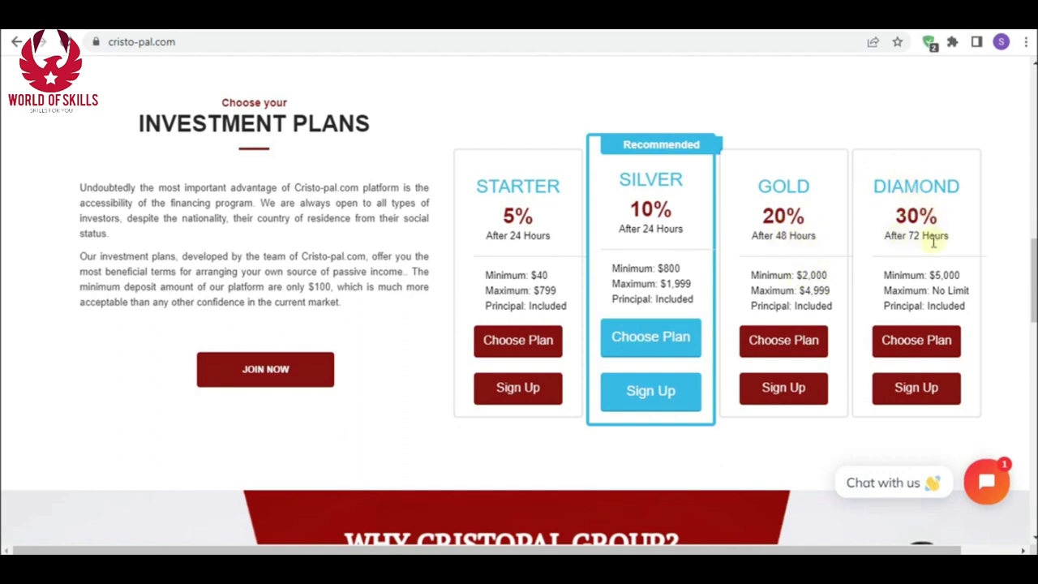
scroll(down, 3)
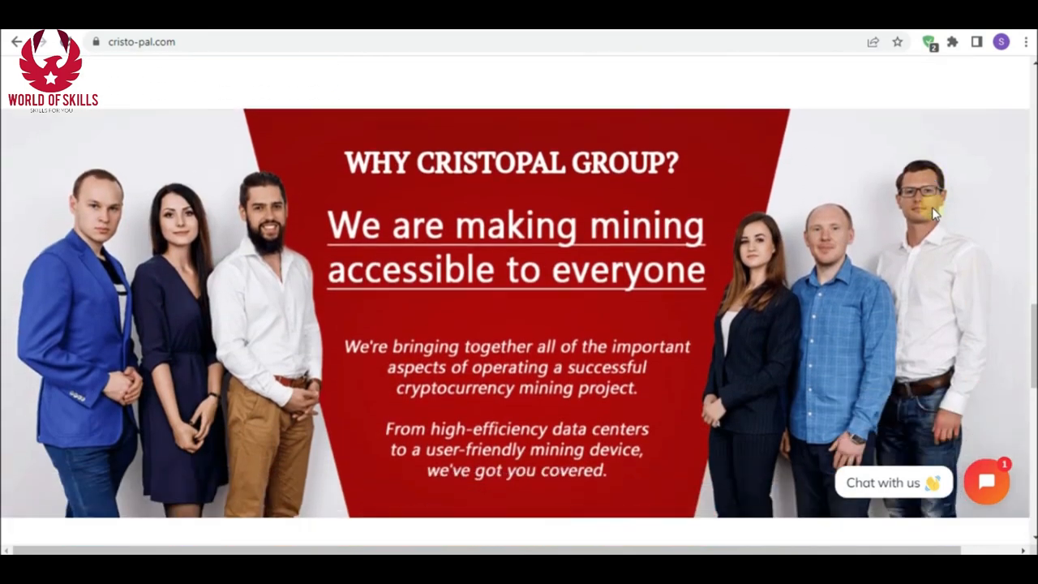
scroll(down, 3)
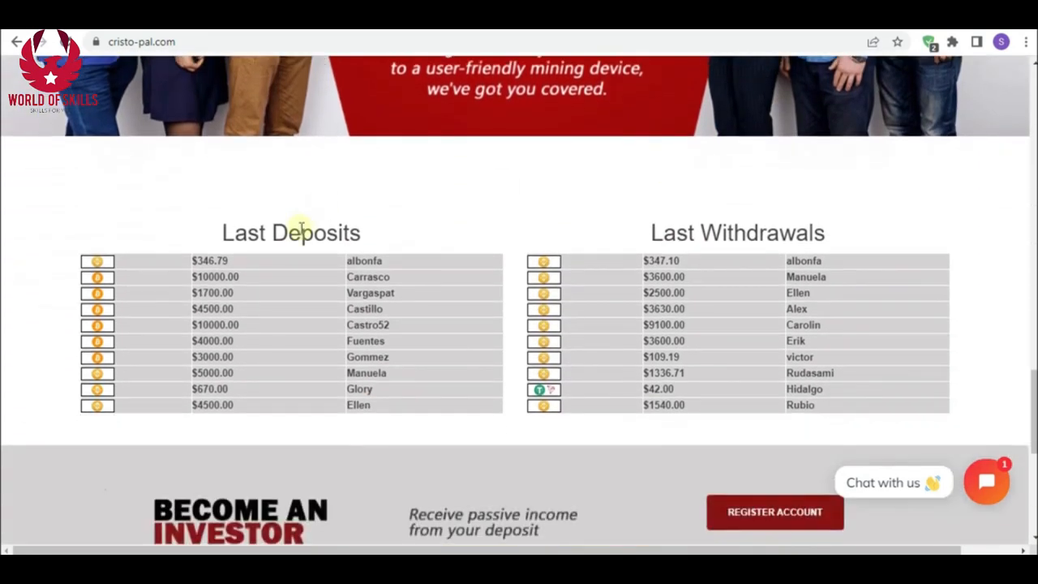
mouse_move(729, 224)
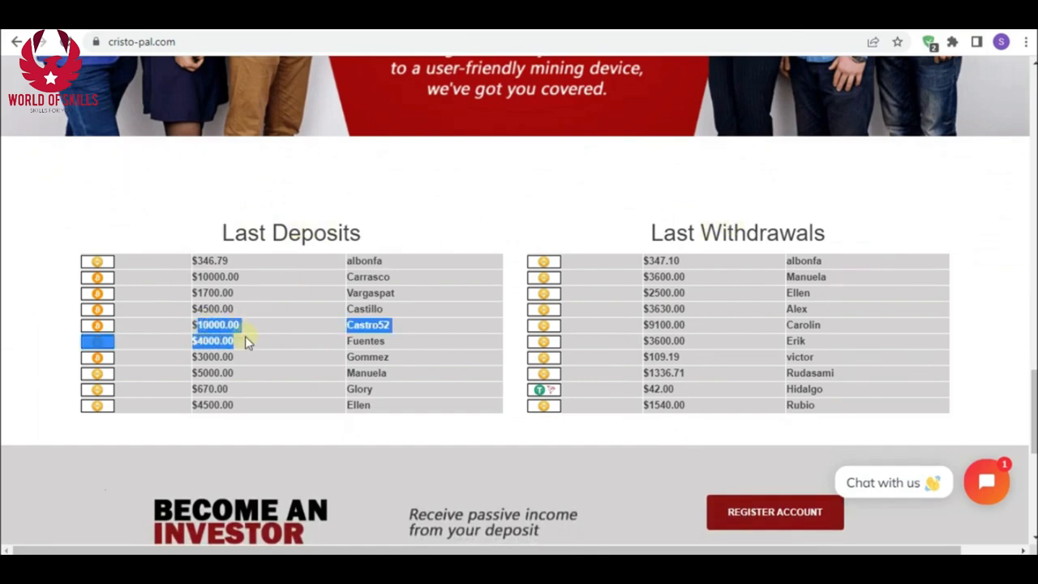
scroll(down, 3)
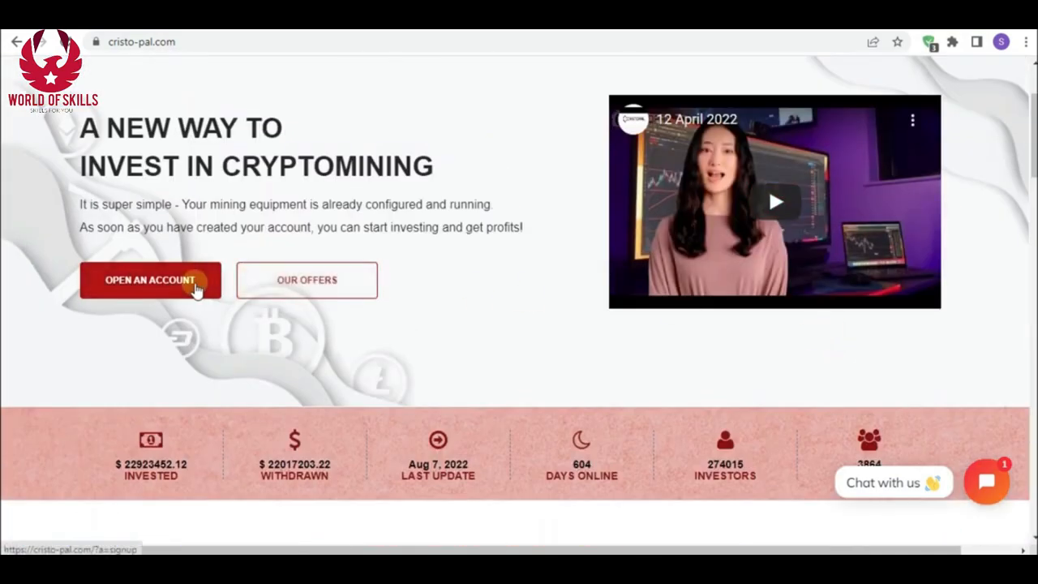
click(150, 279)
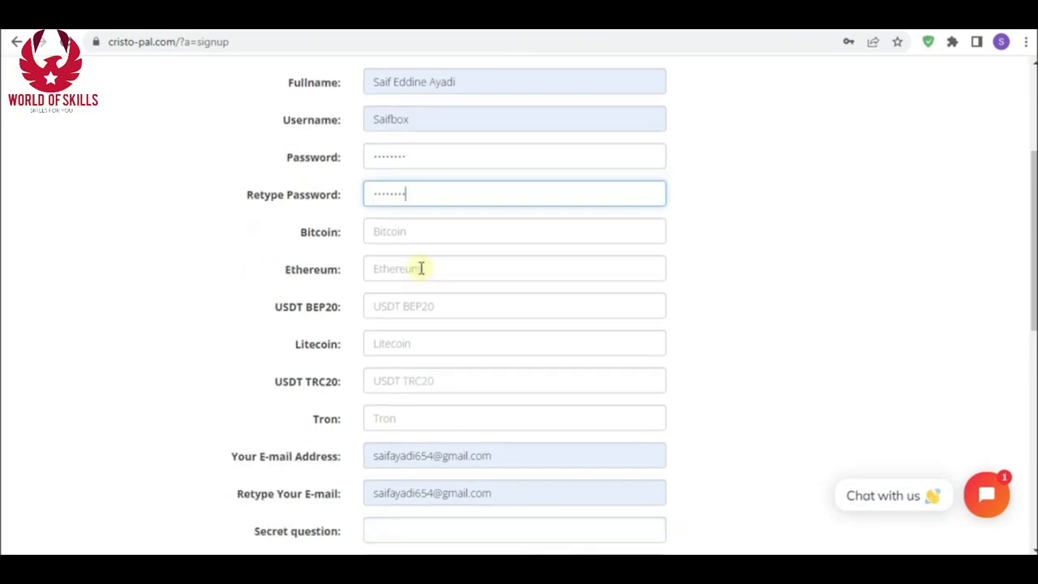
Complete the sign-up form with secret answer, accept the Terms and Conditions, and register
scroll(down, 3)
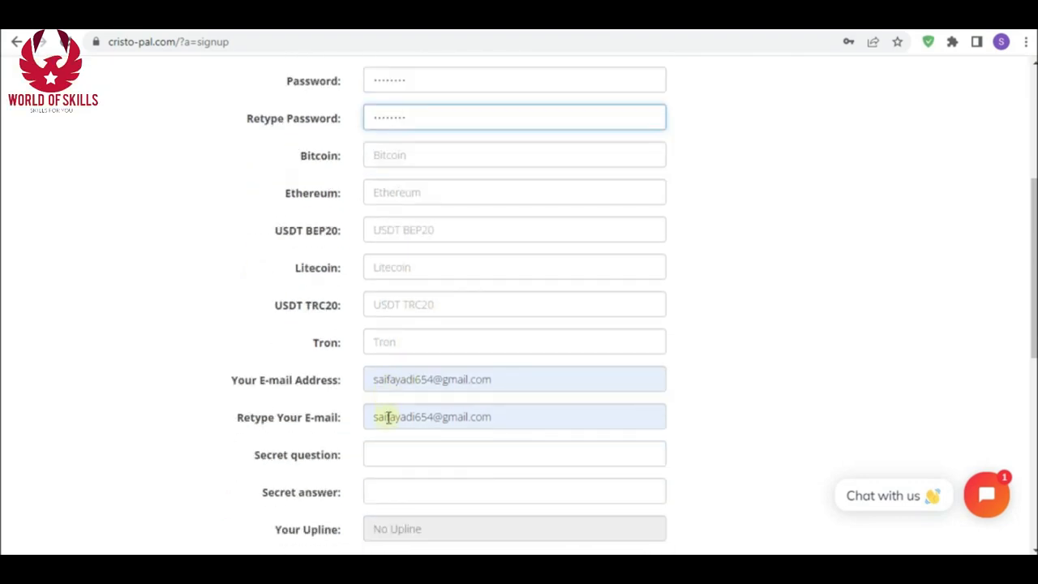
scroll(down, 3)
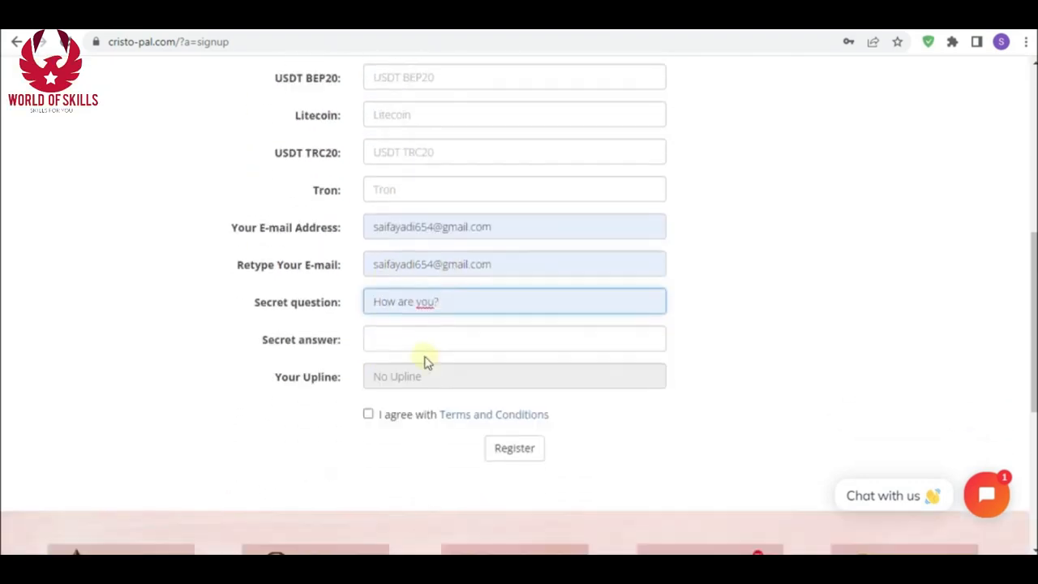
click(368, 415)
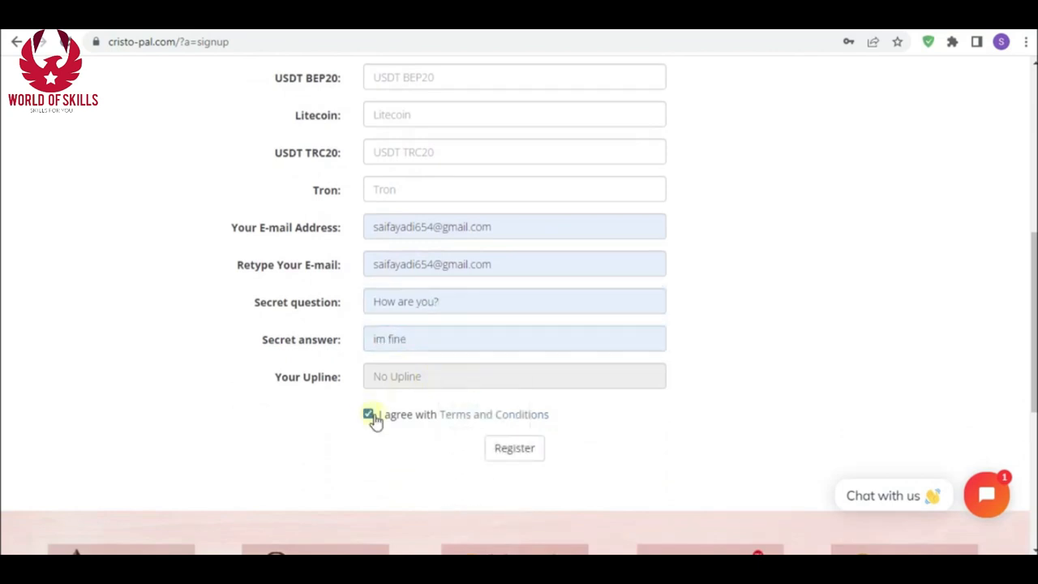
click(514, 447)
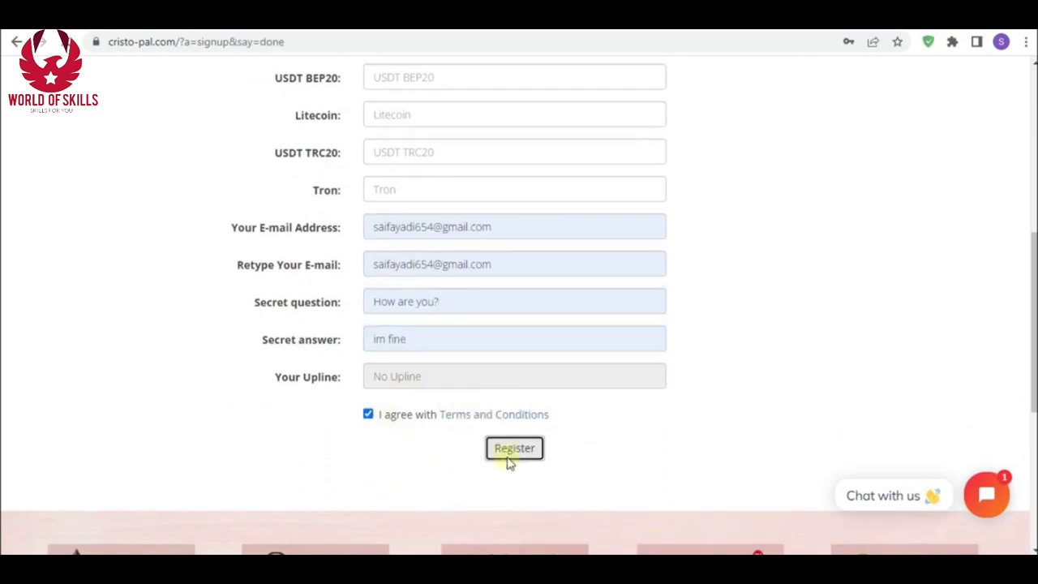
click(514, 448)
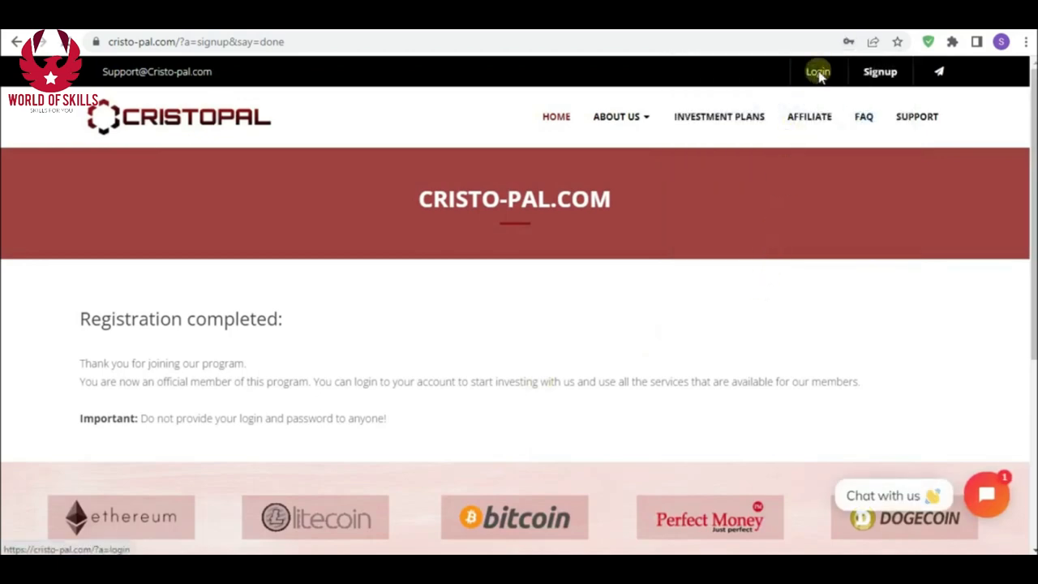
Sign in to the new account with Keep me logged in enabled
click(817, 71)
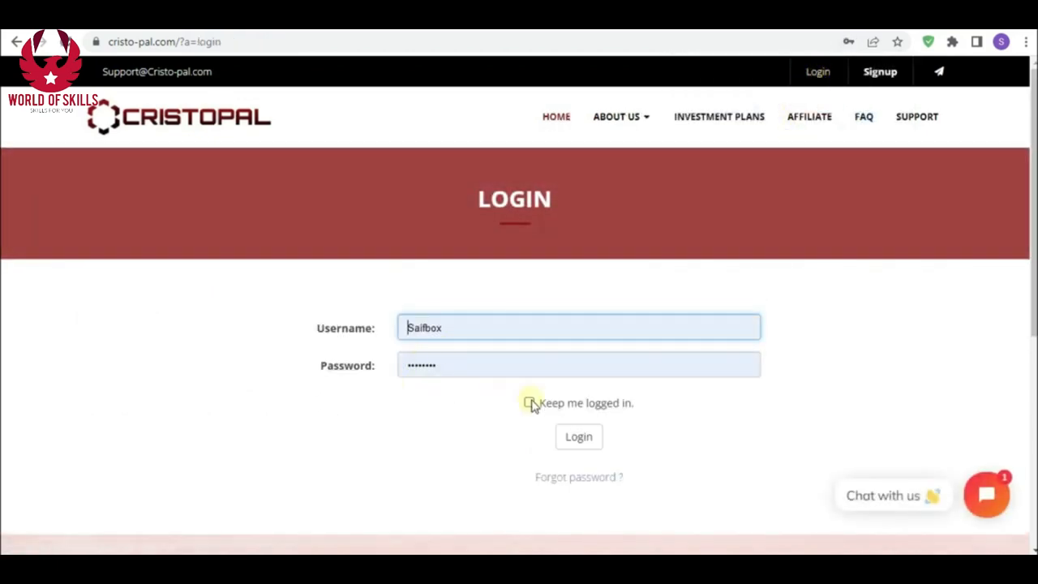
click(529, 402)
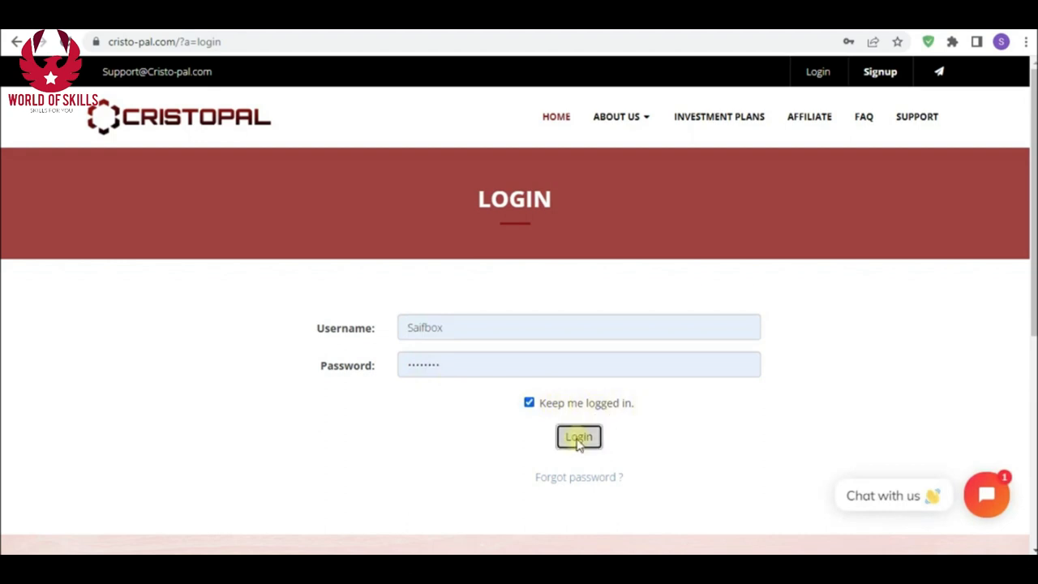
click(577, 437)
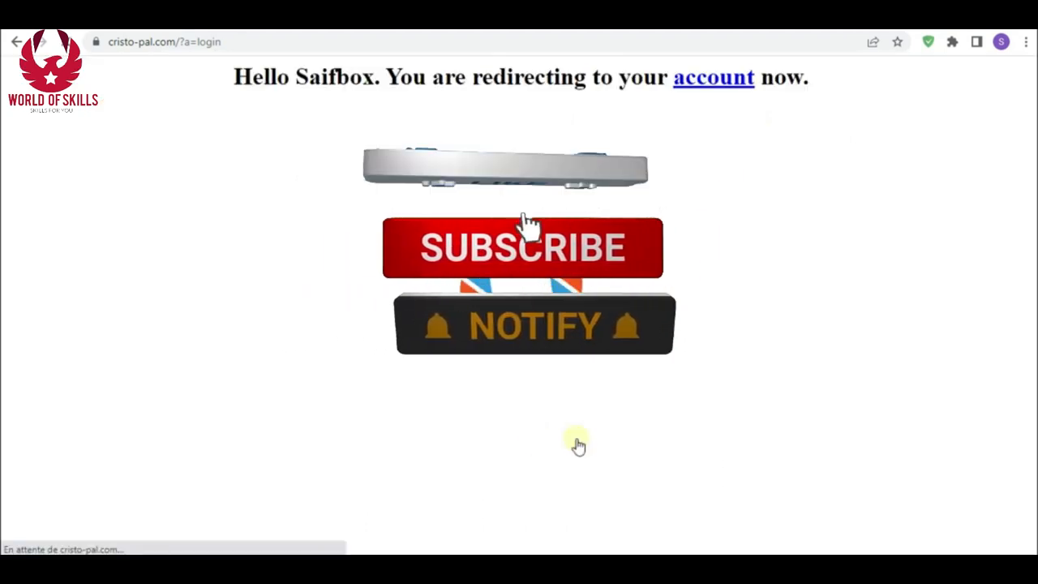
Go from the redirect page straight to the Your Account dashboard
click(534, 325)
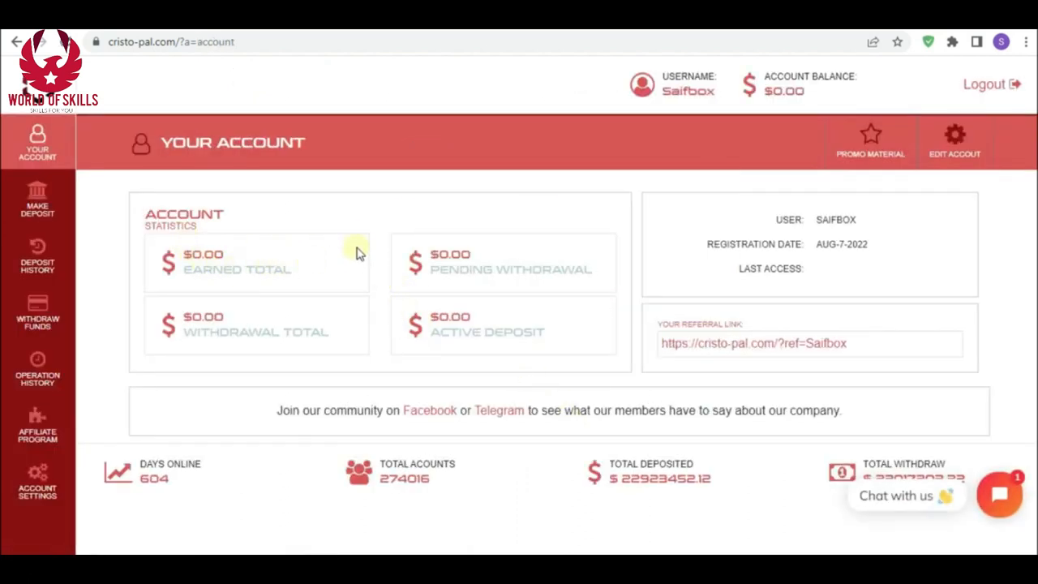
mouse_move(392, 282)
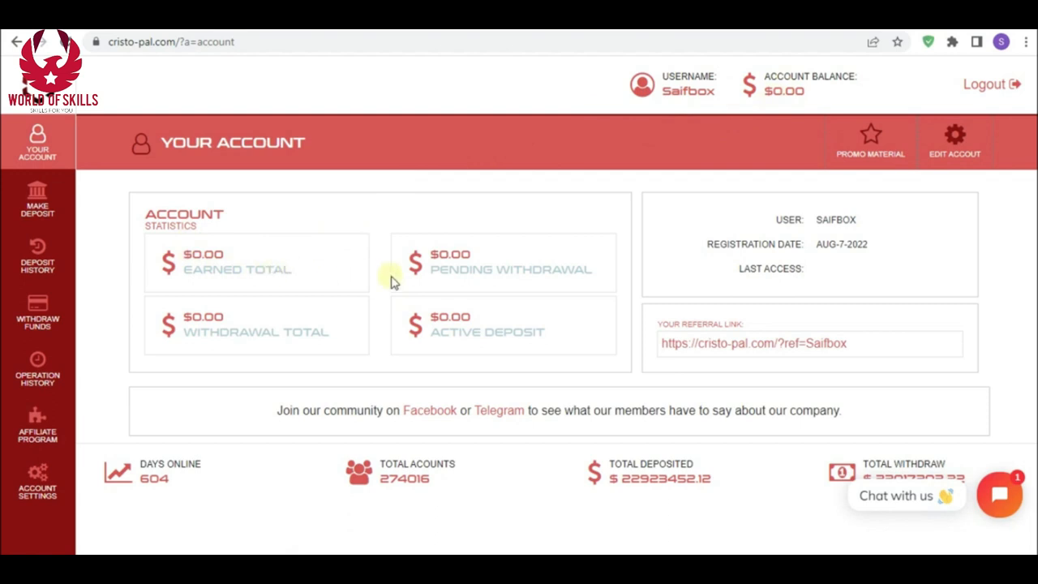
mouse_move(503, 336)
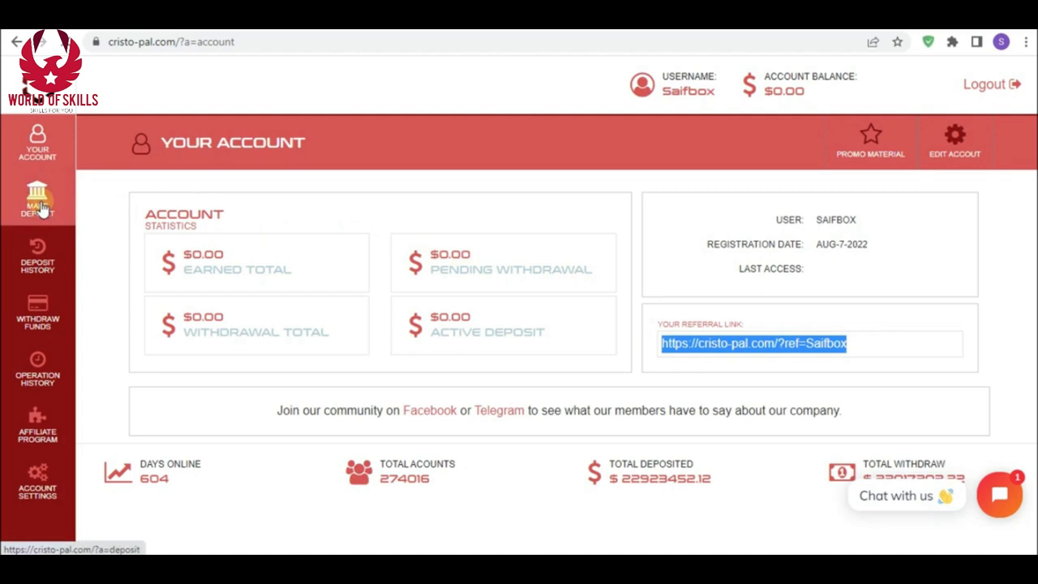
Create a $40.00 Starter-plan deposit paid from Bitcoin and proceed to confirmation
click(37, 203)
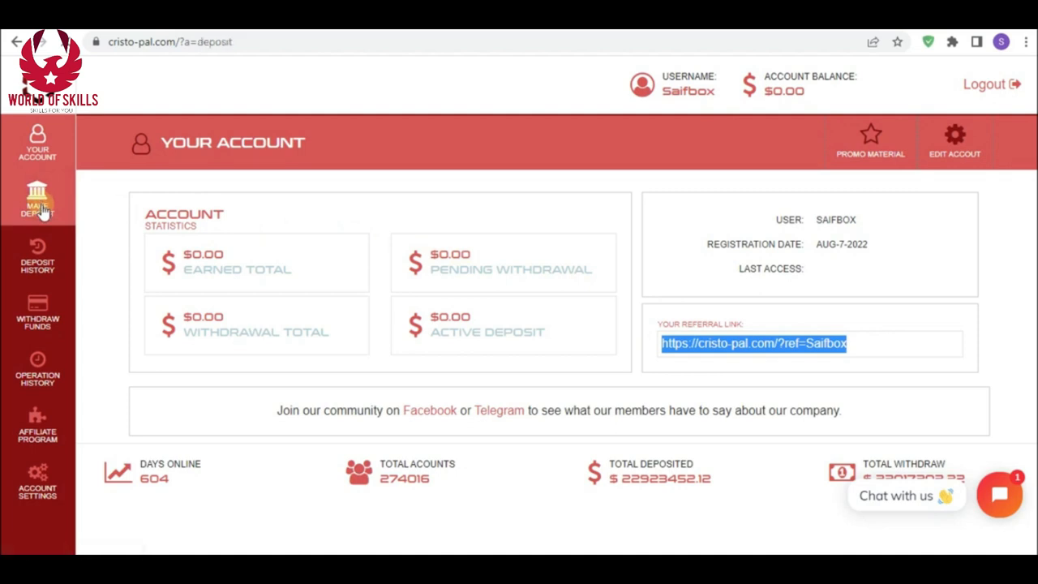
click(37, 201)
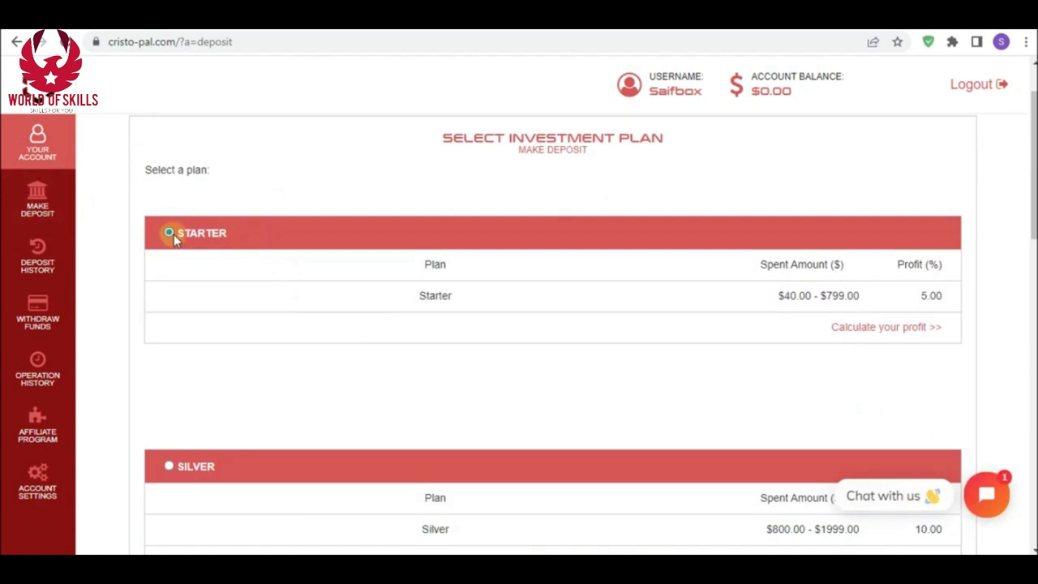
click(169, 234)
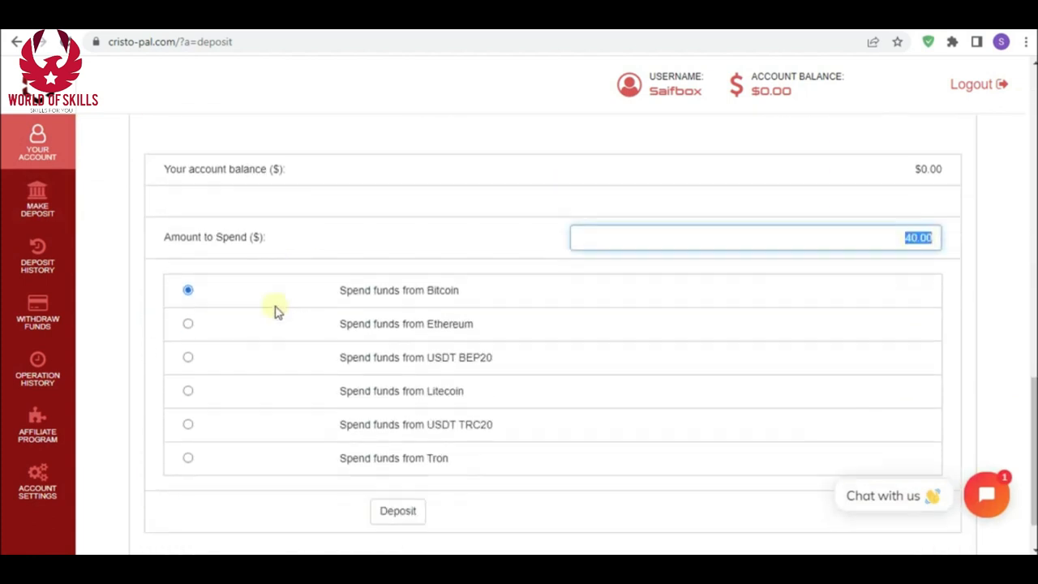
scroll(down, 3)
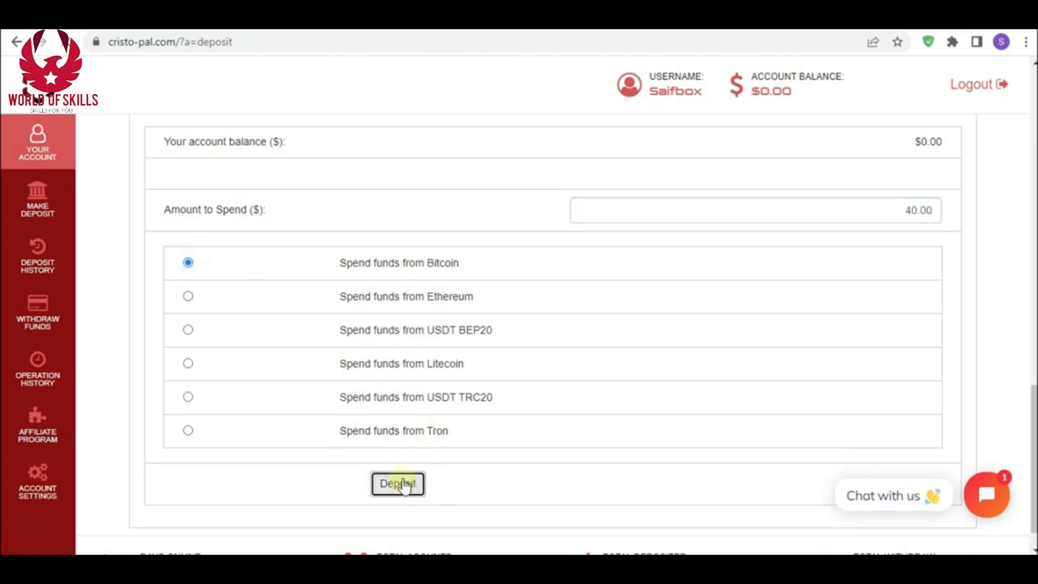
click(397, 483)
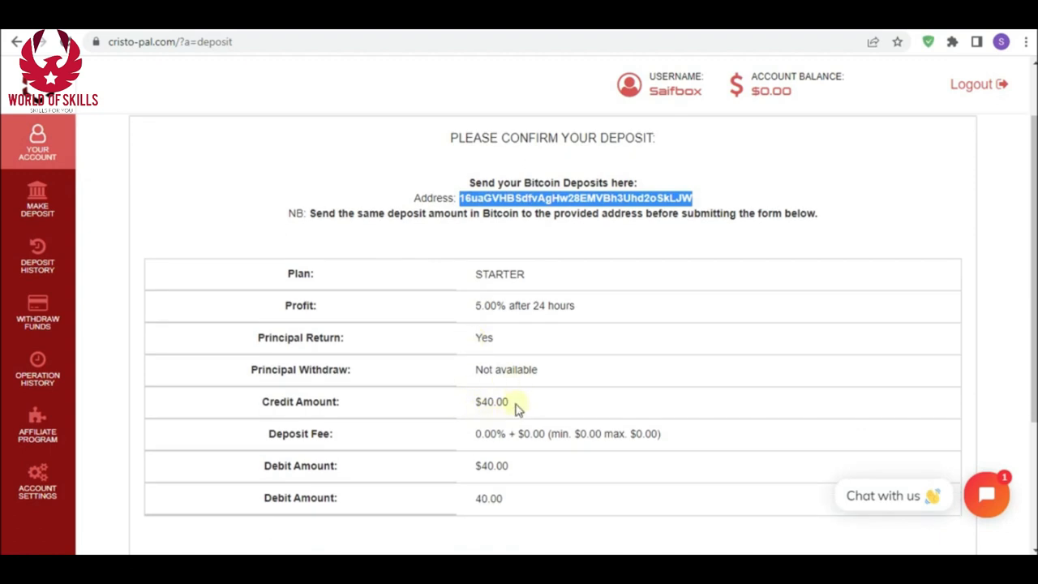
Review the Bitcoin address, 0% fee and $40 debit down to Required Information
scroll(down, 3)
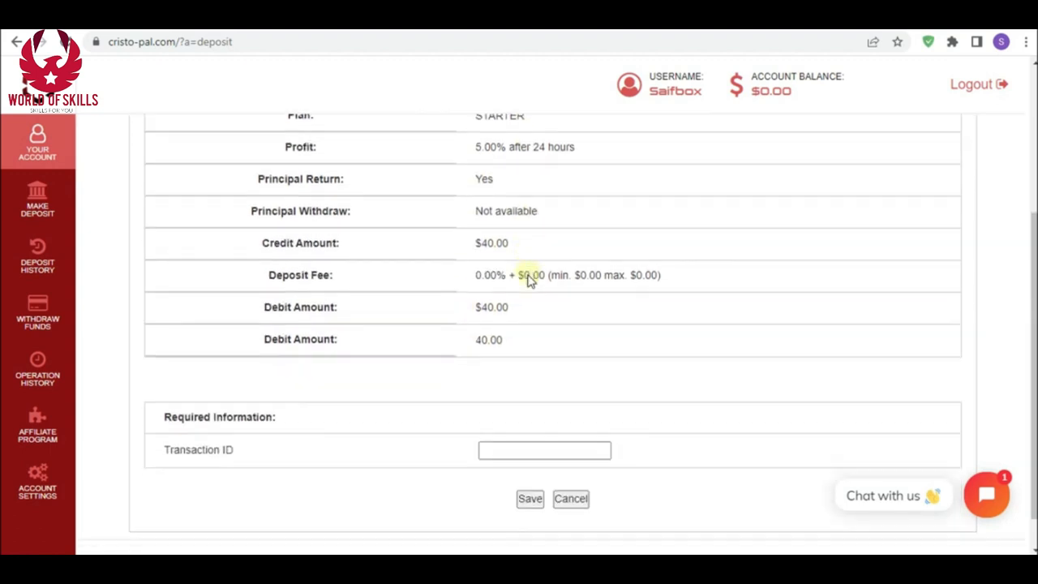
scroll(down, 3)
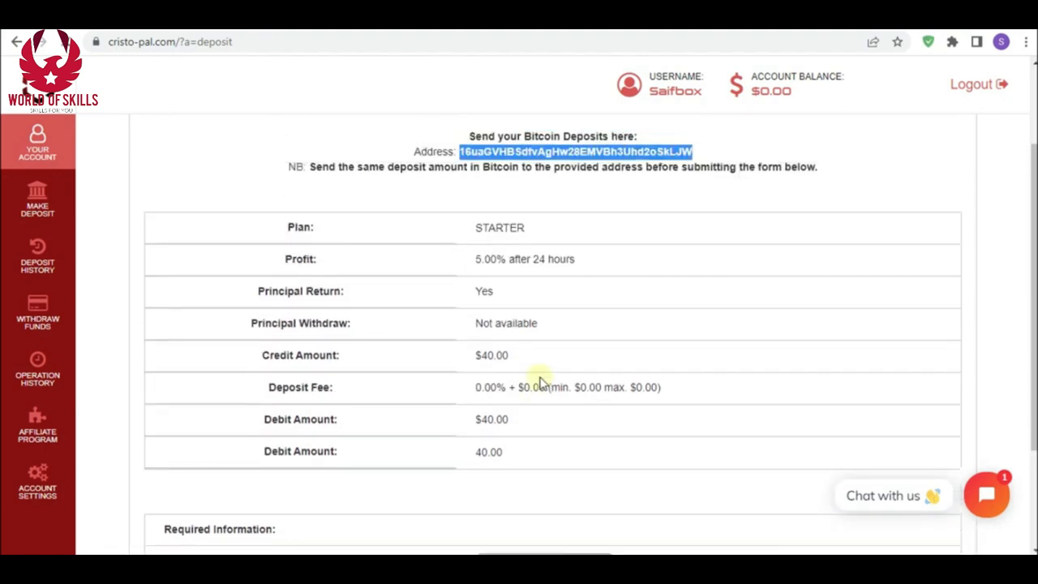
mouse_move(542, 259)
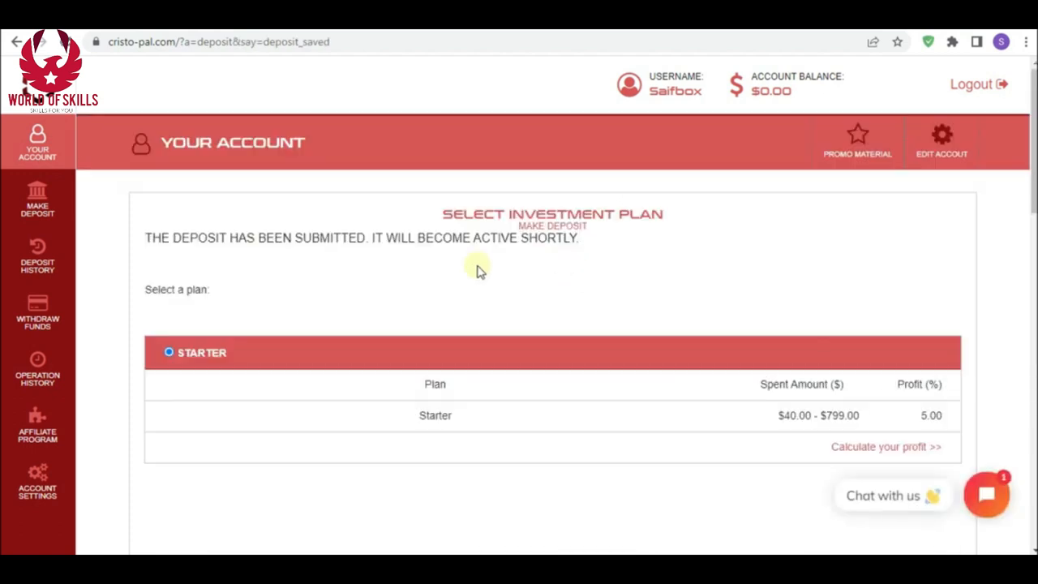
mouse_move(38, 256)
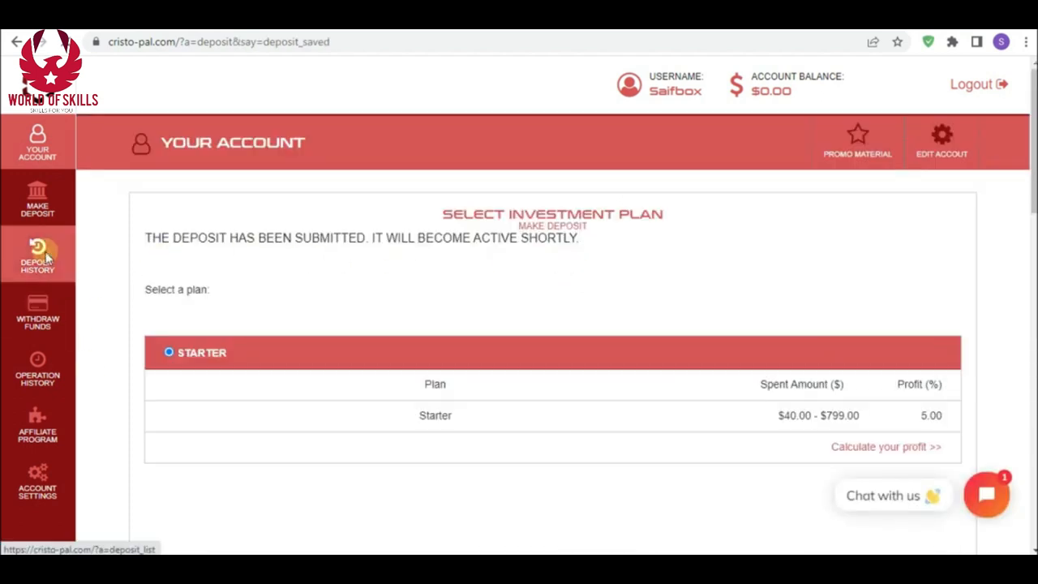
Check the empty Deposit History list and return to Your Account
click(38, 256)
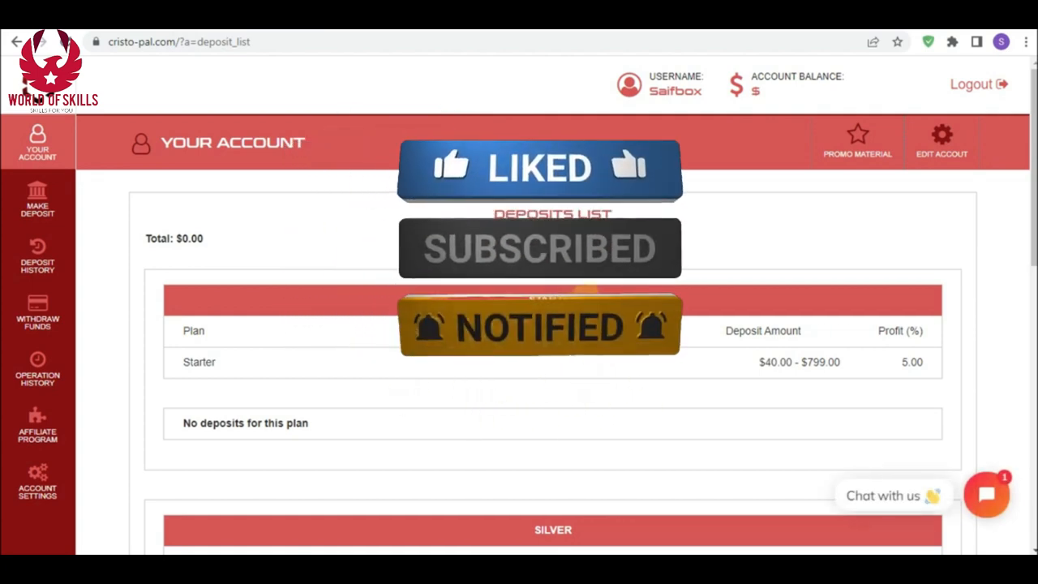
click(38, 143)
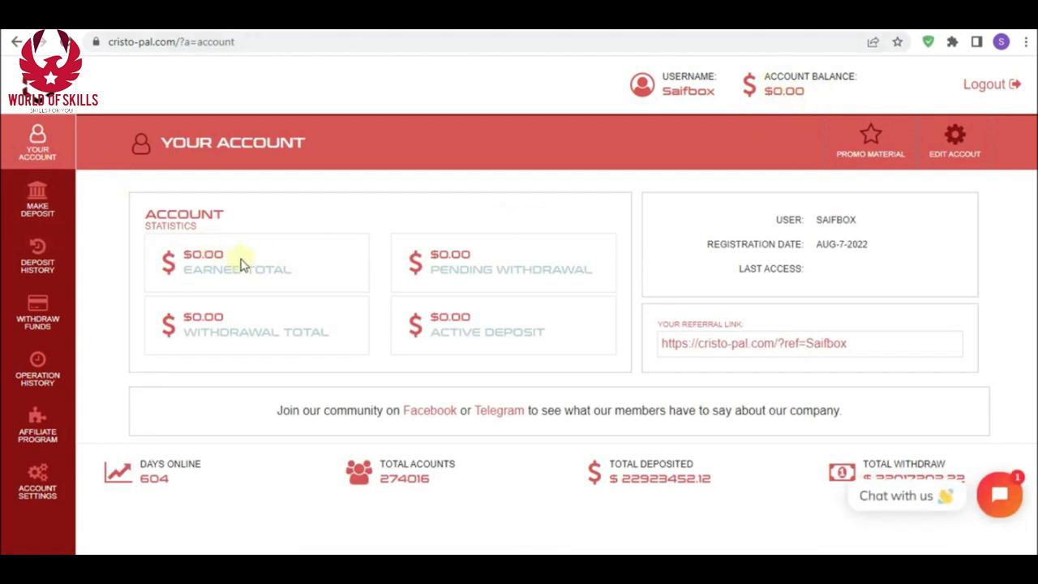
Review the Withdraw Funds currency table with no funds, then go to Operation History
click(38, 311)
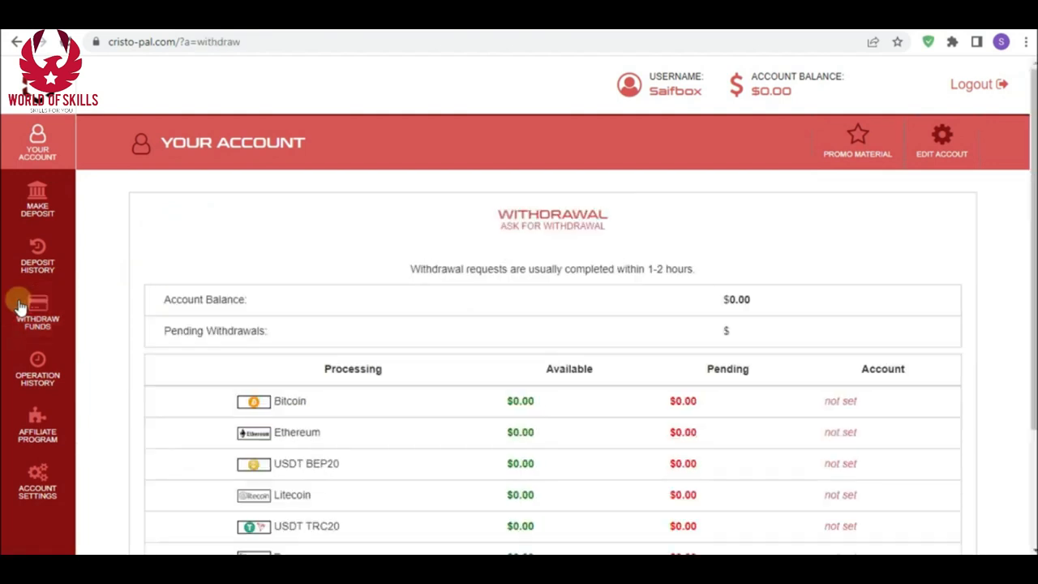
scroll(down, 3)
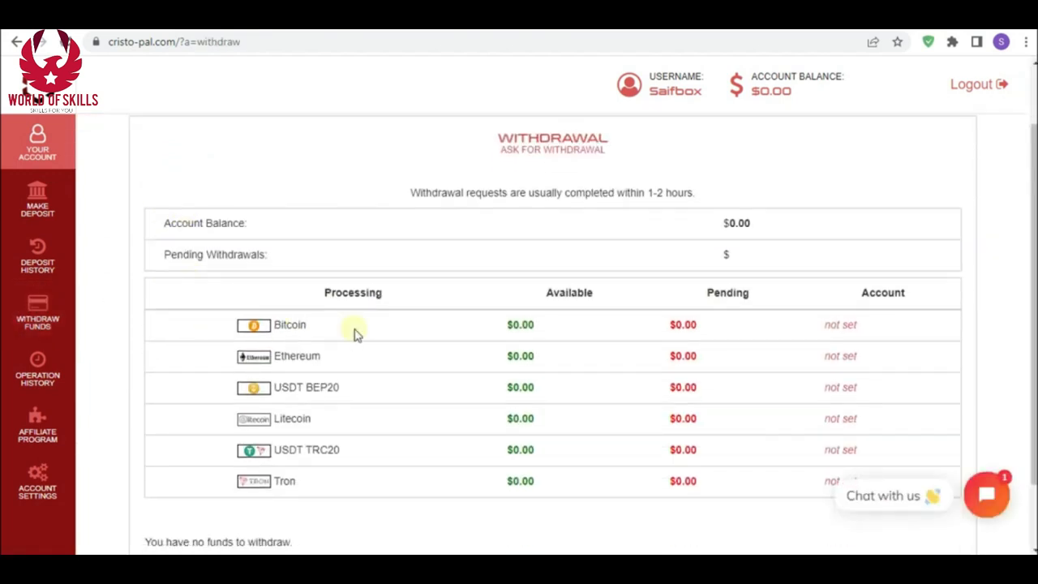
mouse_move(839, 360)
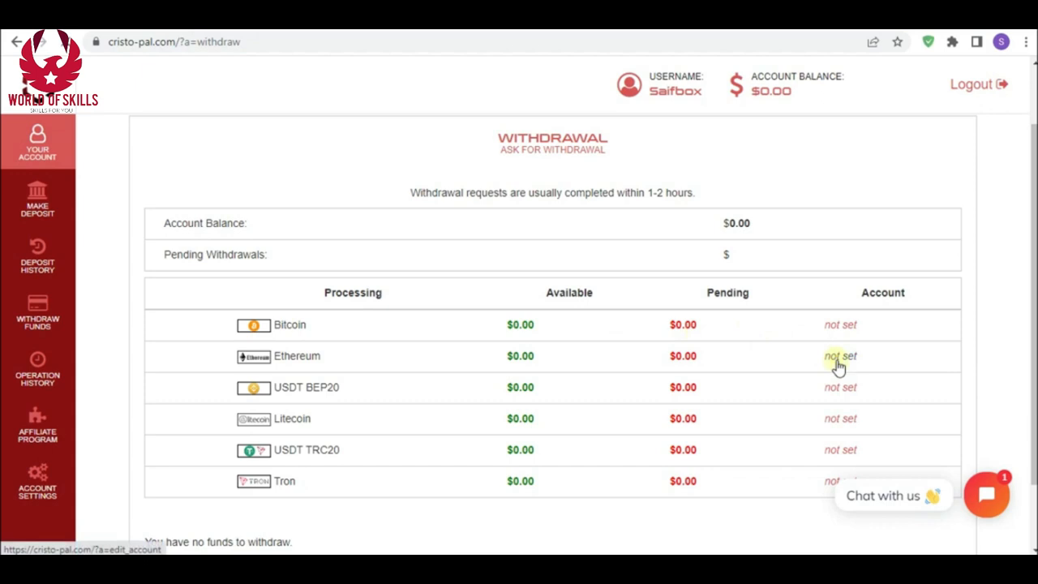
click(840, 357)
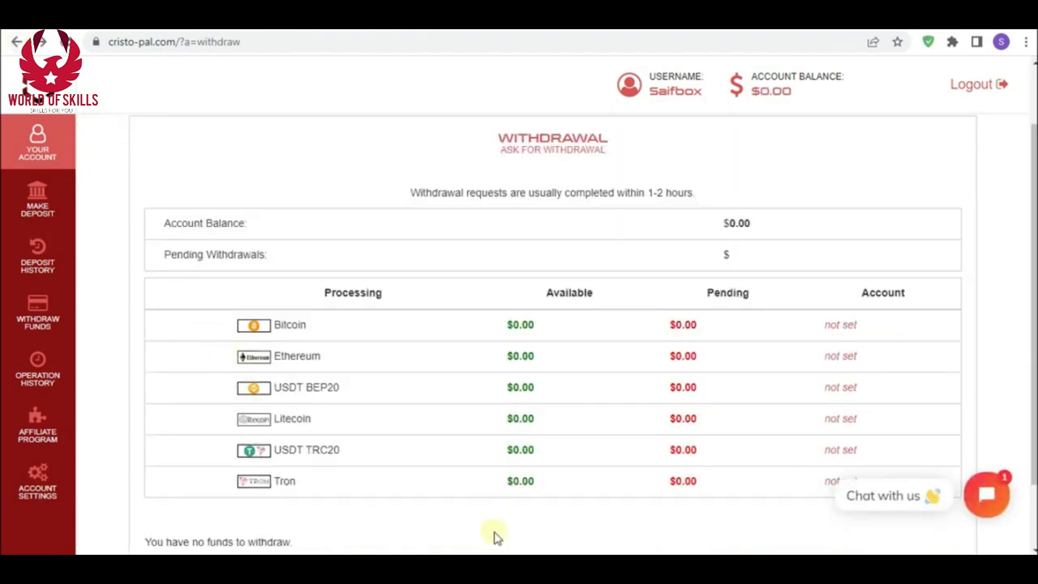
mouse_move(90, 436)
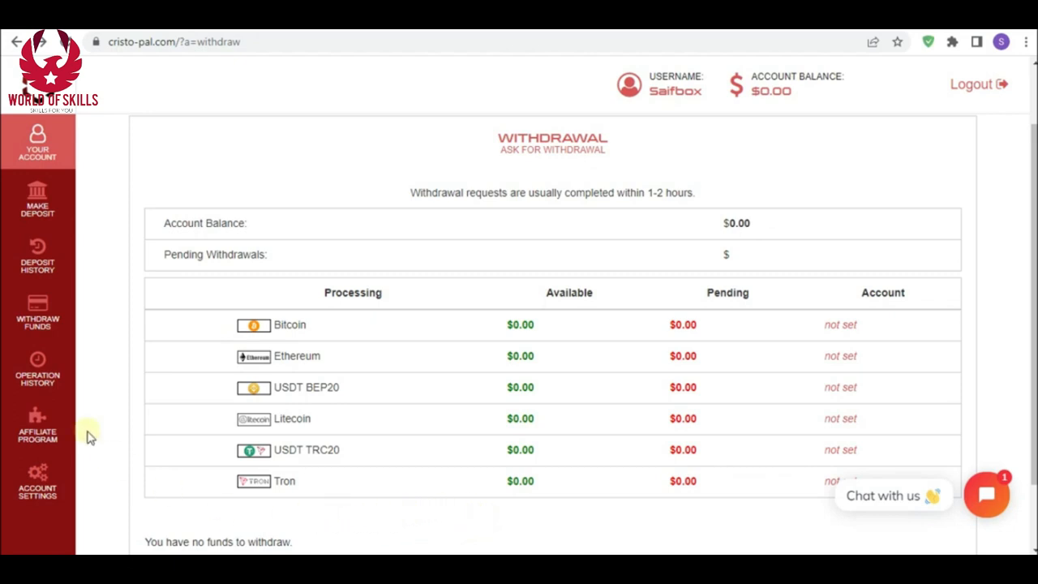
click(37, 370)
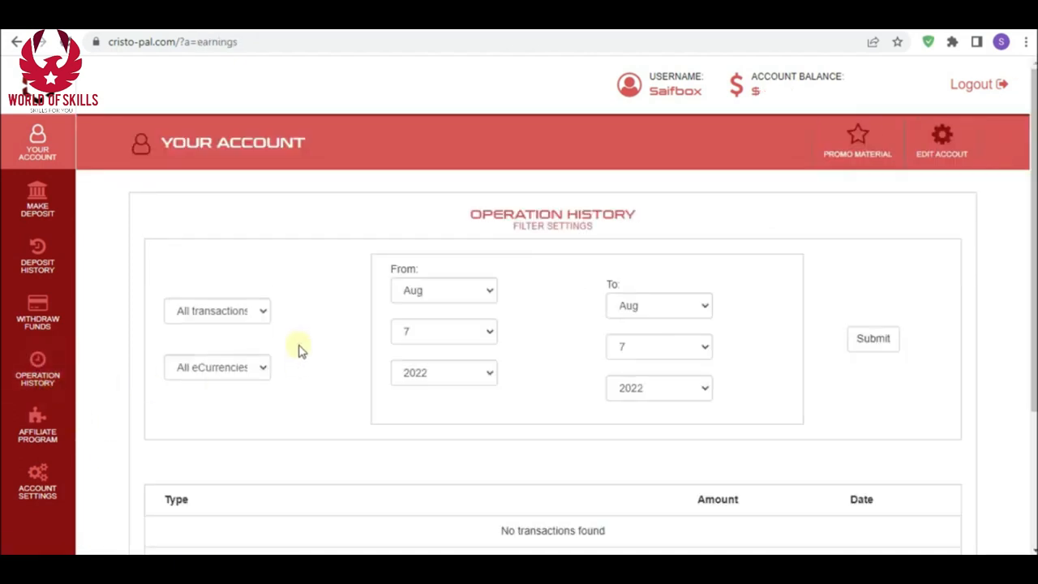
Filter the empty operation history by another transaction type, return to Your Account, then head to Affiliate Program
click(217, 312)
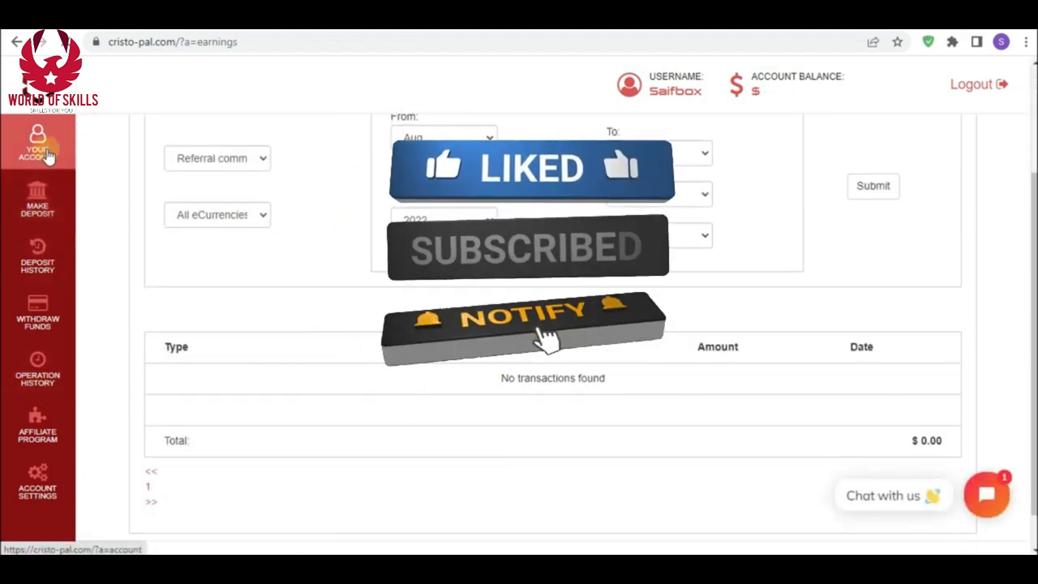
click(37, 144)
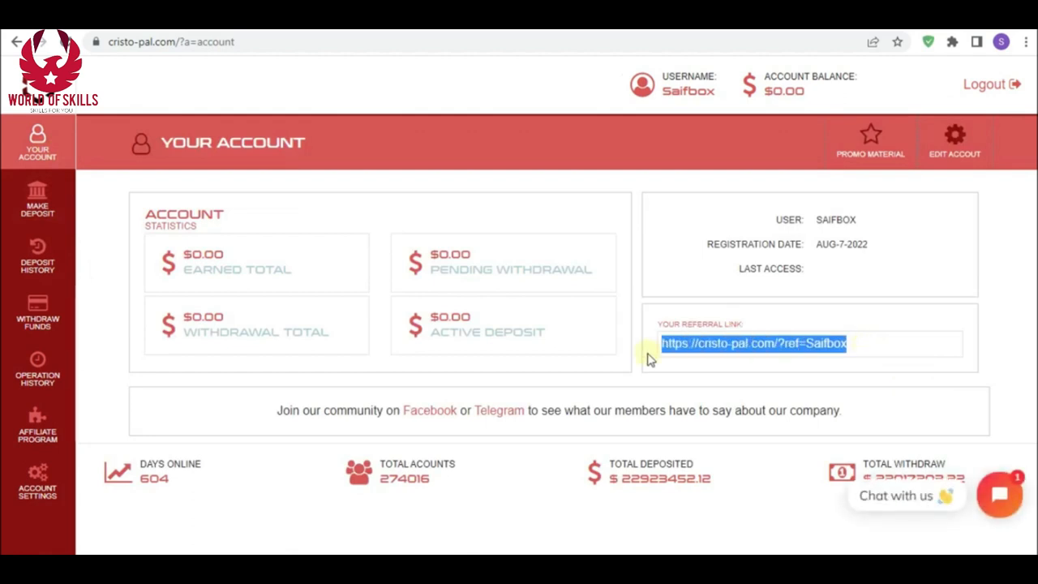
mouse_move(307, 382)
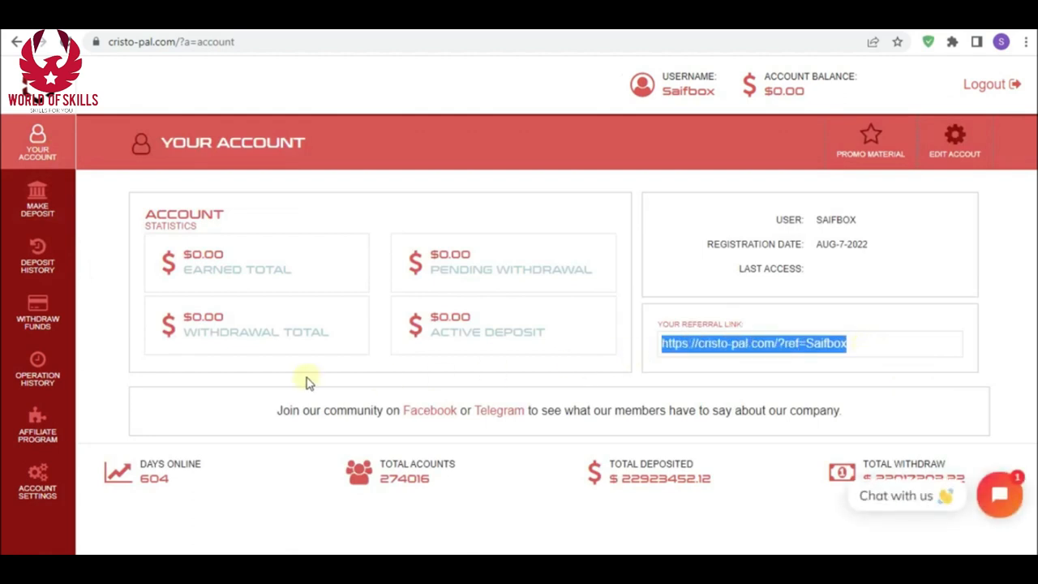
click(37, 422)
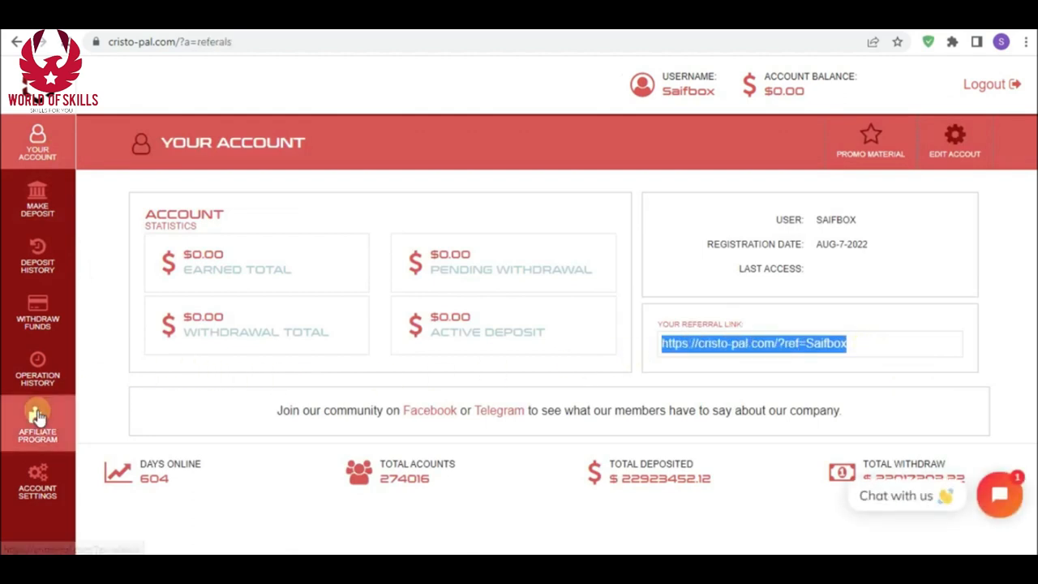
Review the referrals page showing zero referrals and $0.00 commission, then log out
click(37, 422)
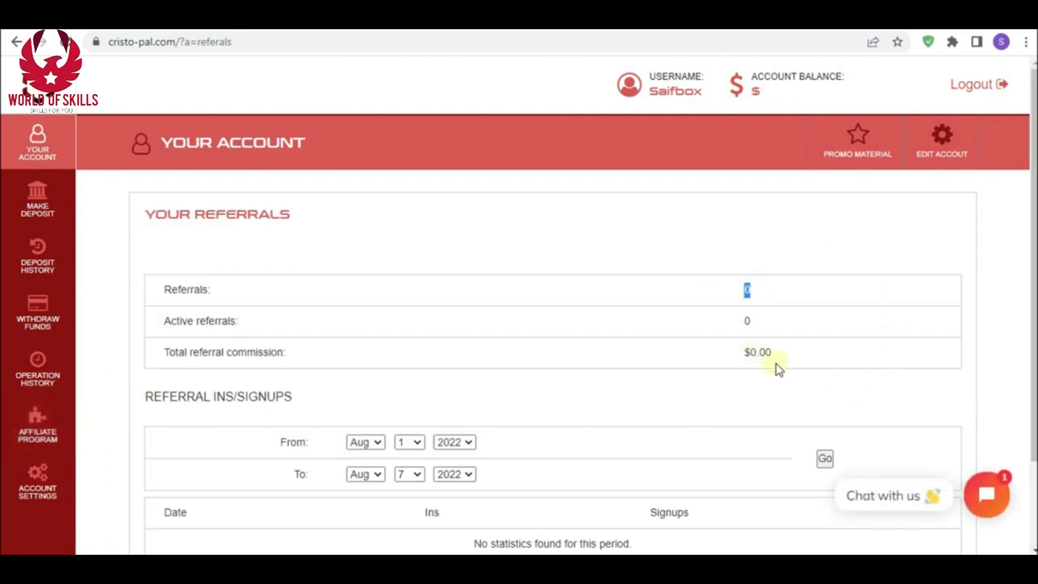
scroll(down, 3)
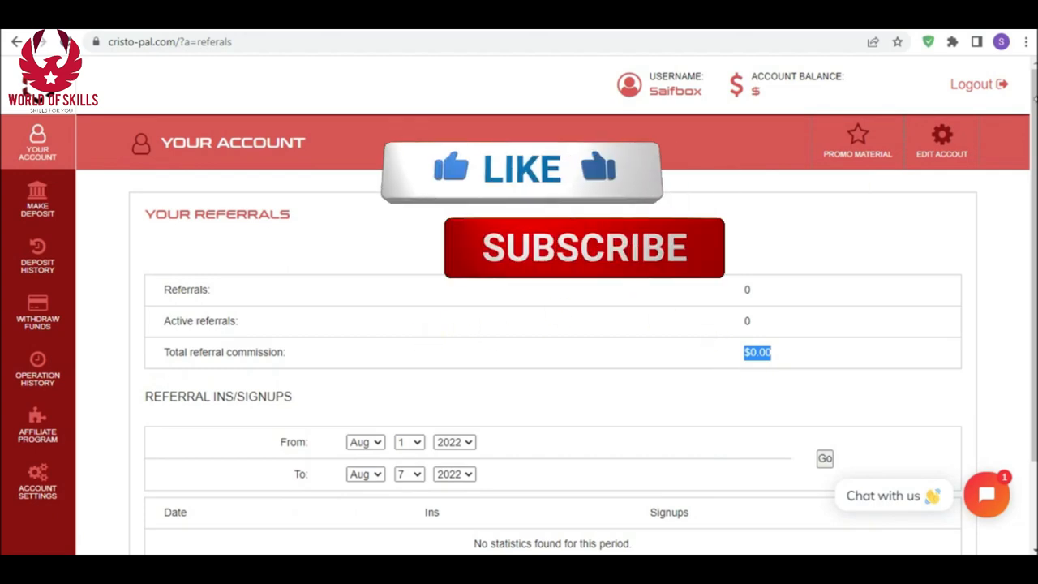
click(976, 85)
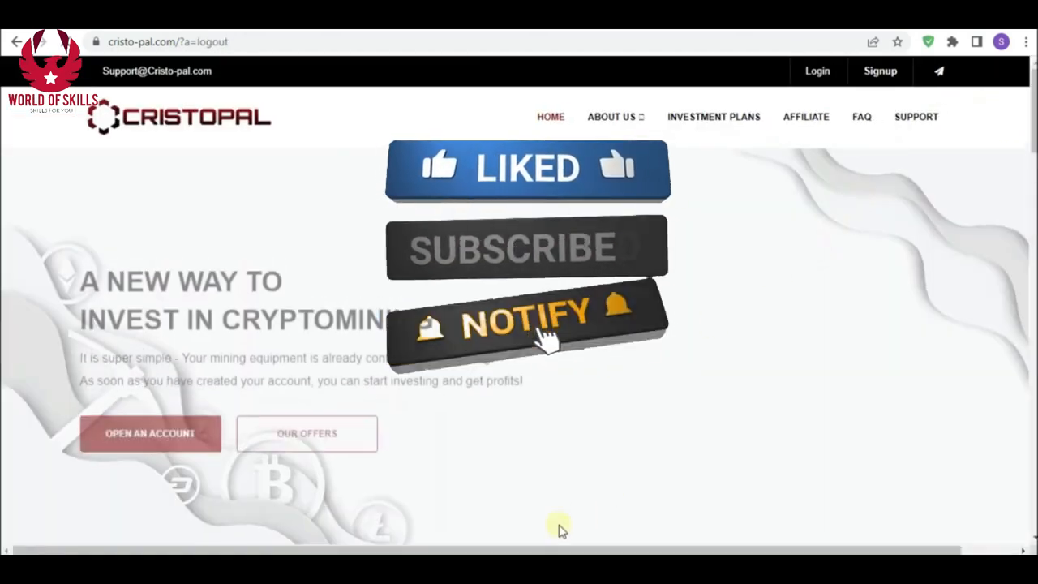